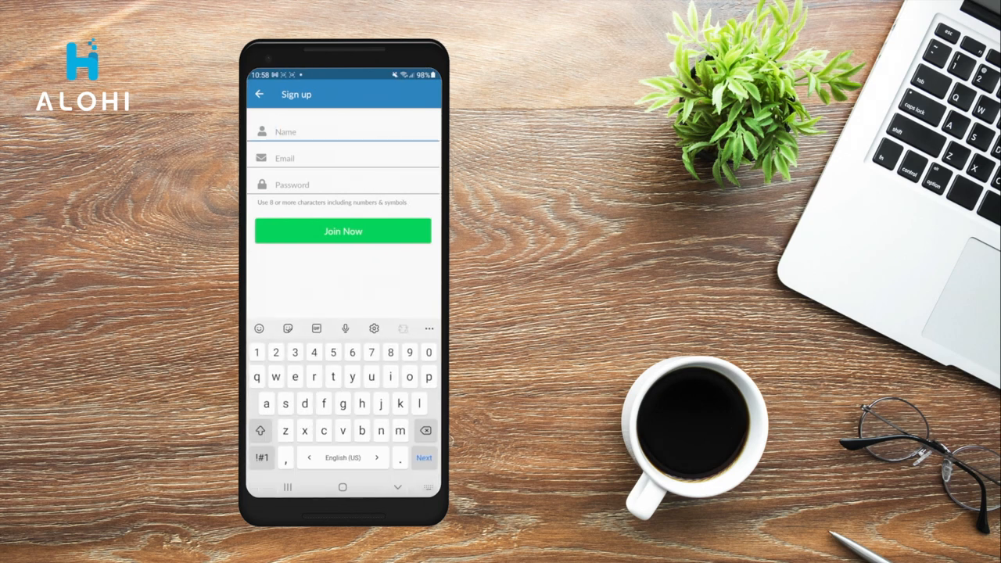
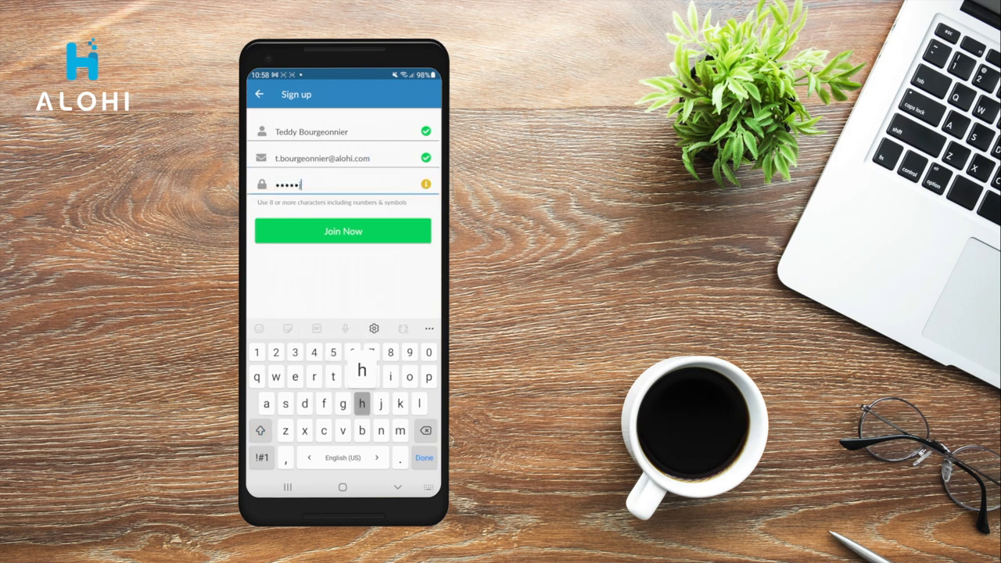
{"action": "left_click", "coordinate": [342, 231]}
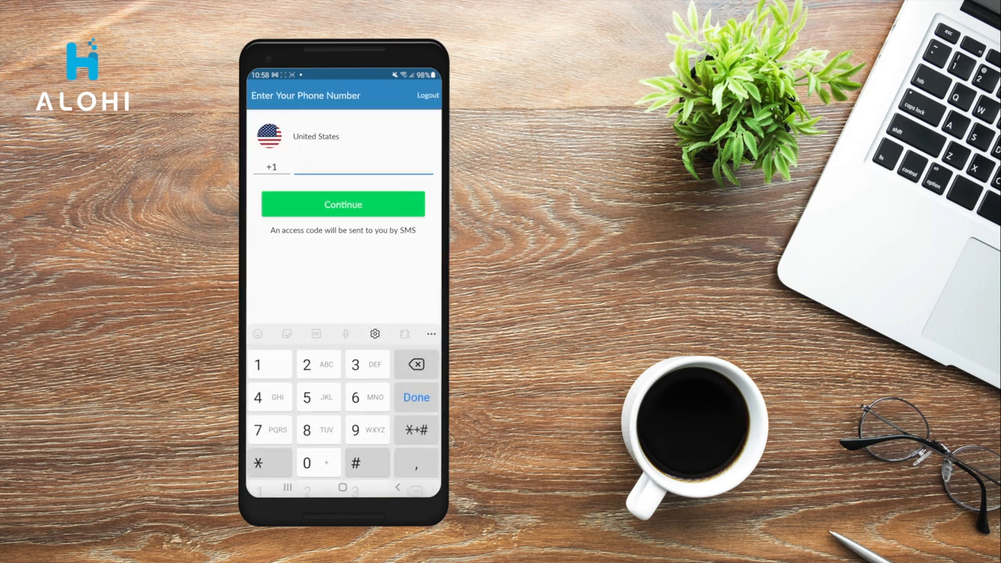
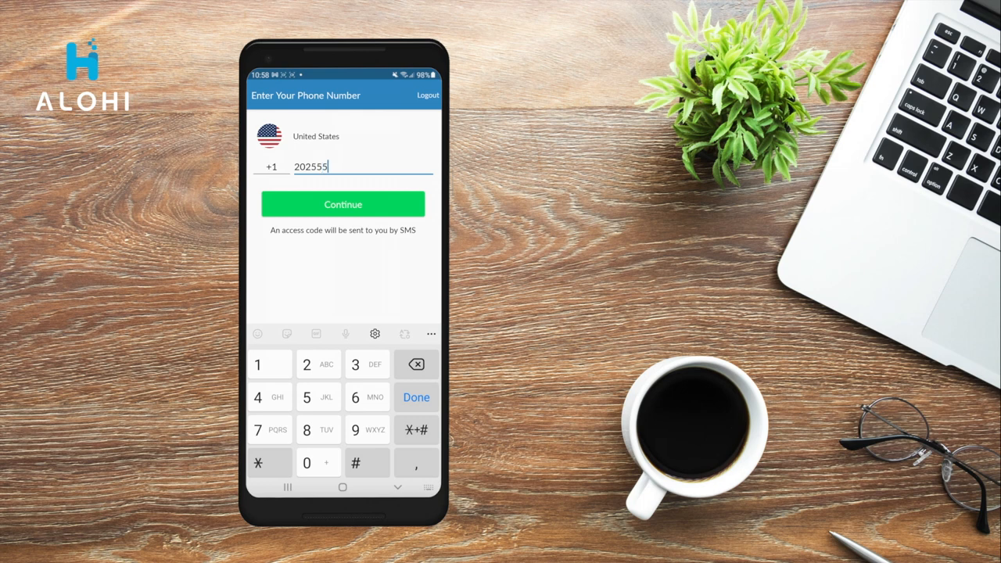
{"action": "left_click", "coordinate": [342, 204]}
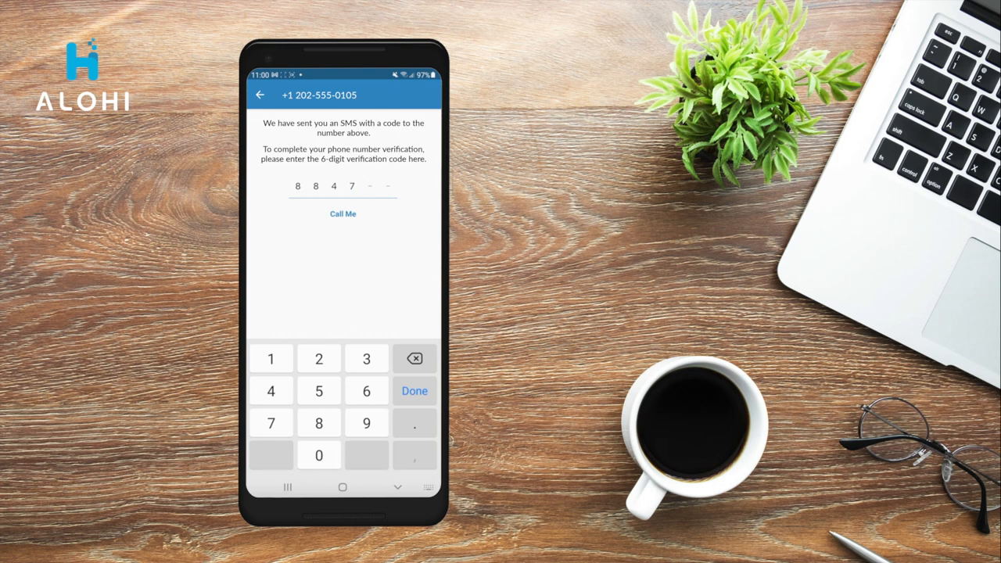
{"action": "left_click", "coordinate": [415, 390]}
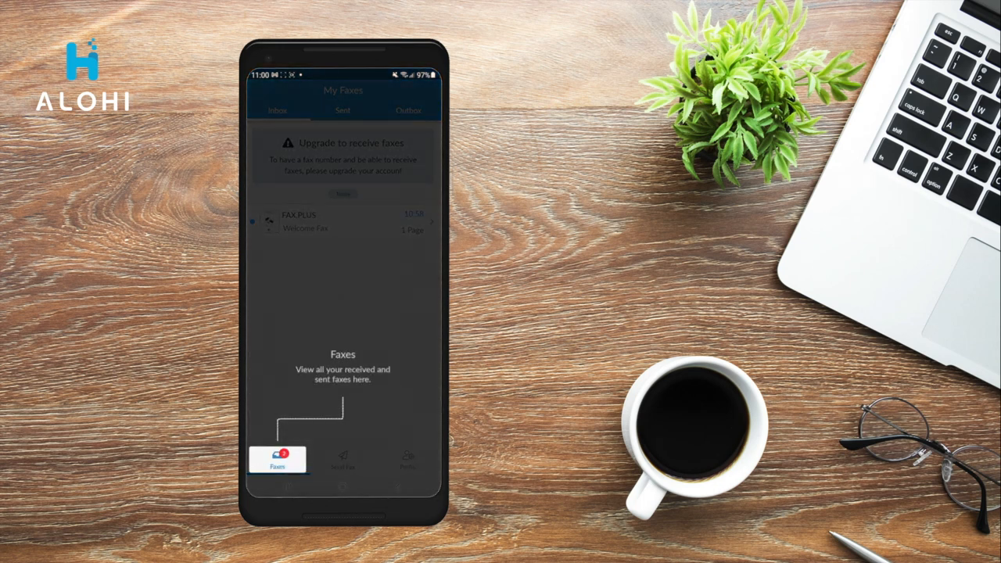
Dismiss the Faxes walkthrough tip and open the blank Send Fax composer
{"action": "left_click", "coordinate": [343, 460]}
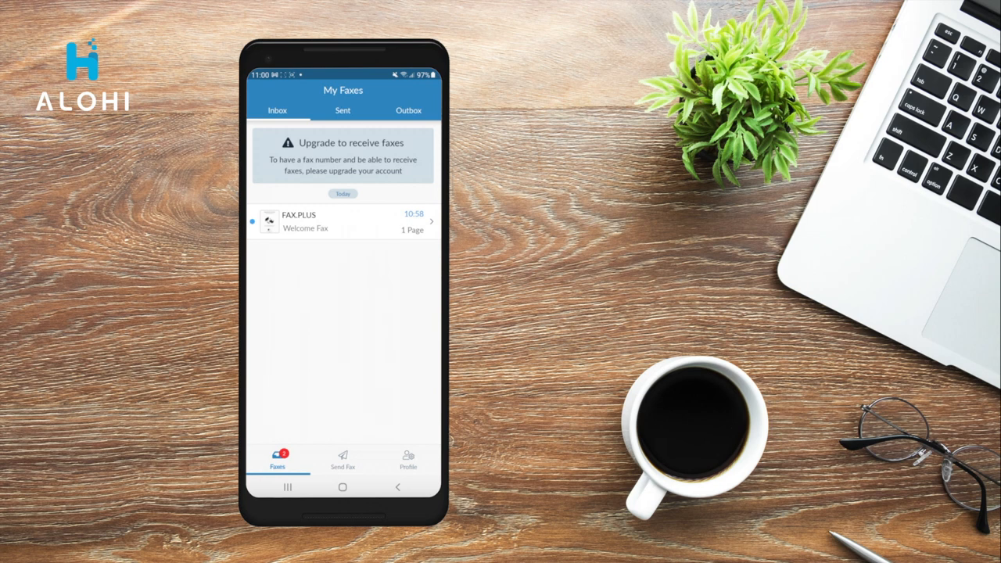
{"action": "left_click", "coordinate": [343, 459]}
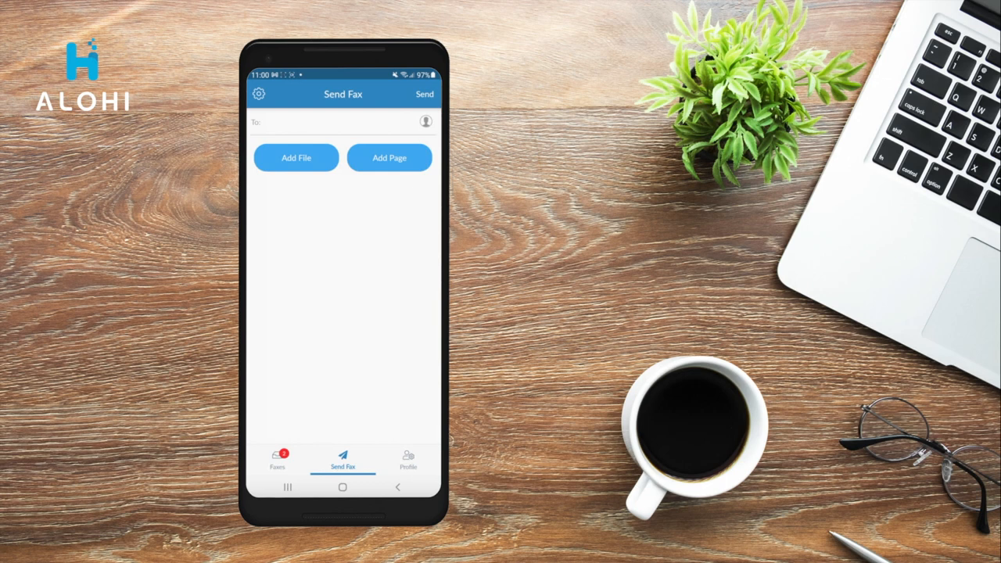
Scan the printed letter through Scan with Camera, allowing camera access
{"action": "left_click", "coordinate": [295, 157]}
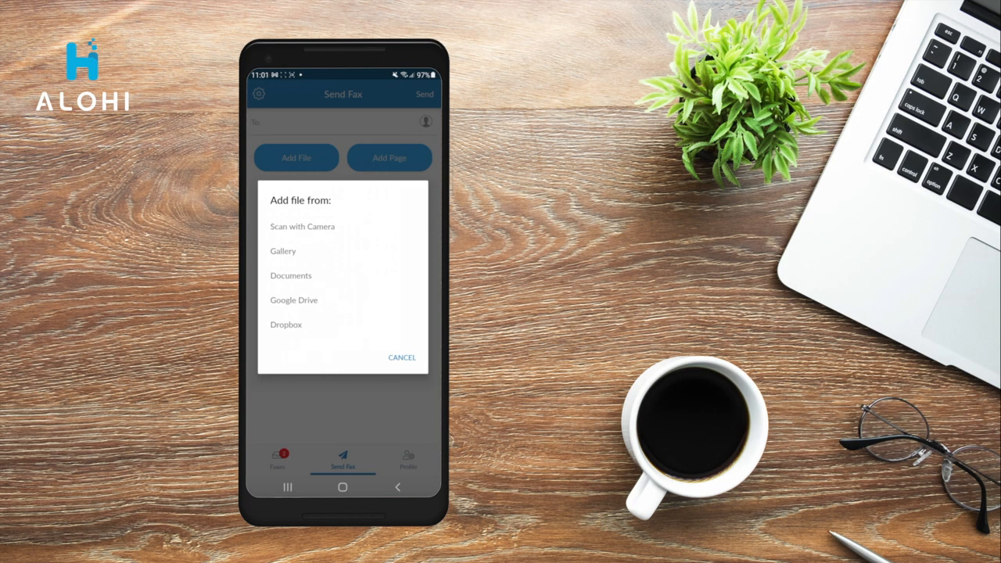
{"action": "left_click", "coordinate": [302, 226]}
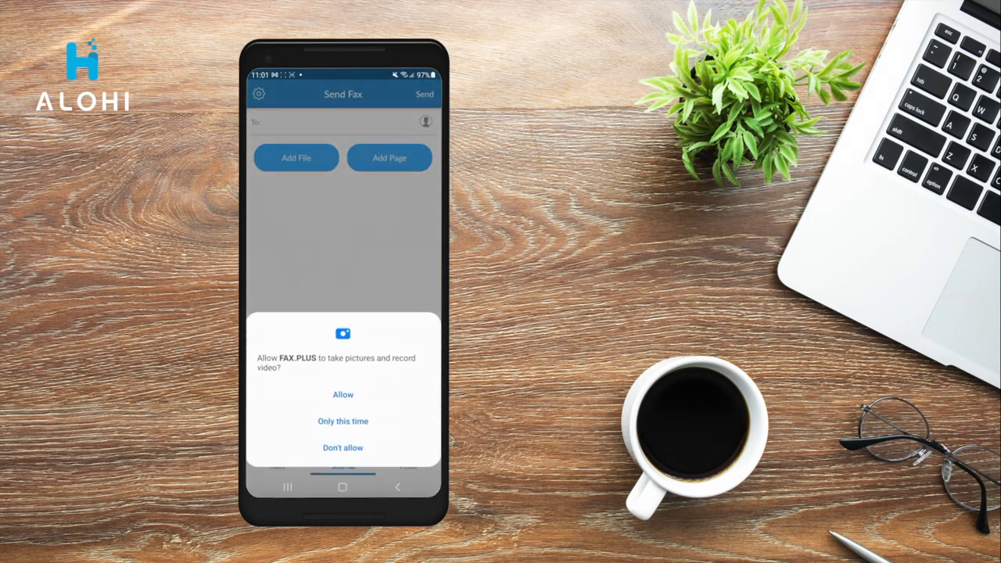
{"action": "left_click", "coordinate": [342, 394]}
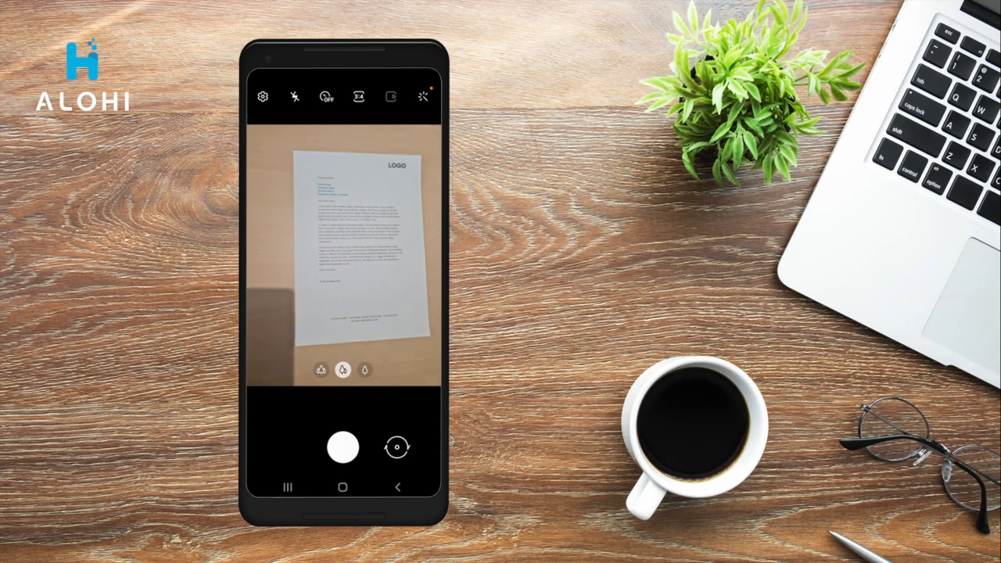
{"action": "left_click", "coordinate": [343, 447]}
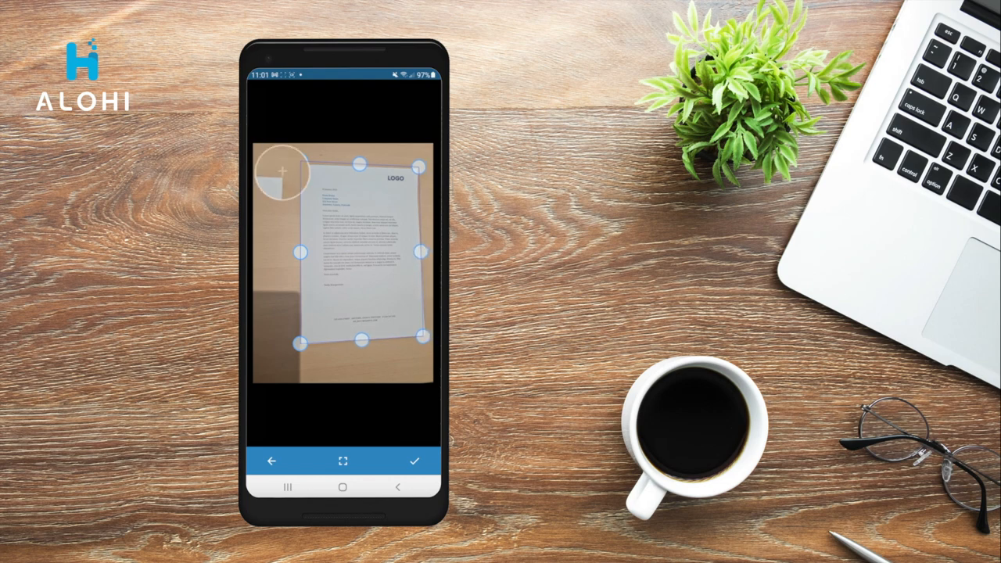
Crop the scan to the page, raise brightness, lower contrast, keep Original, and attach it
{"action": "left_click_drag", "start_coordinate": [301, 165], "coordinate": [420, 165]}
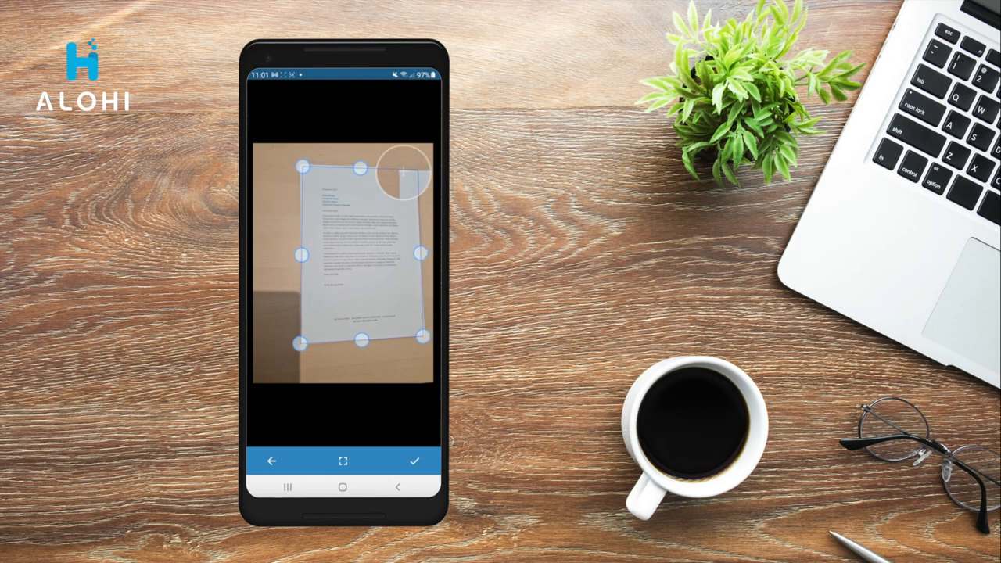
{"action": "left_click", "coordinate": [414, 460]}
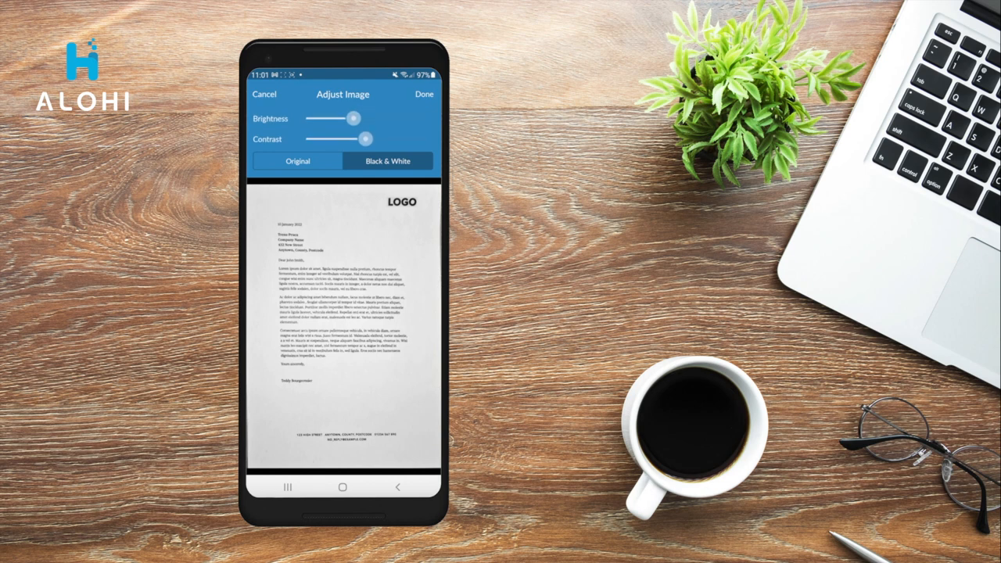
{"action": "left_click_drag", "start_coordinate": [355, 118], "coordinate": [367, 118]}
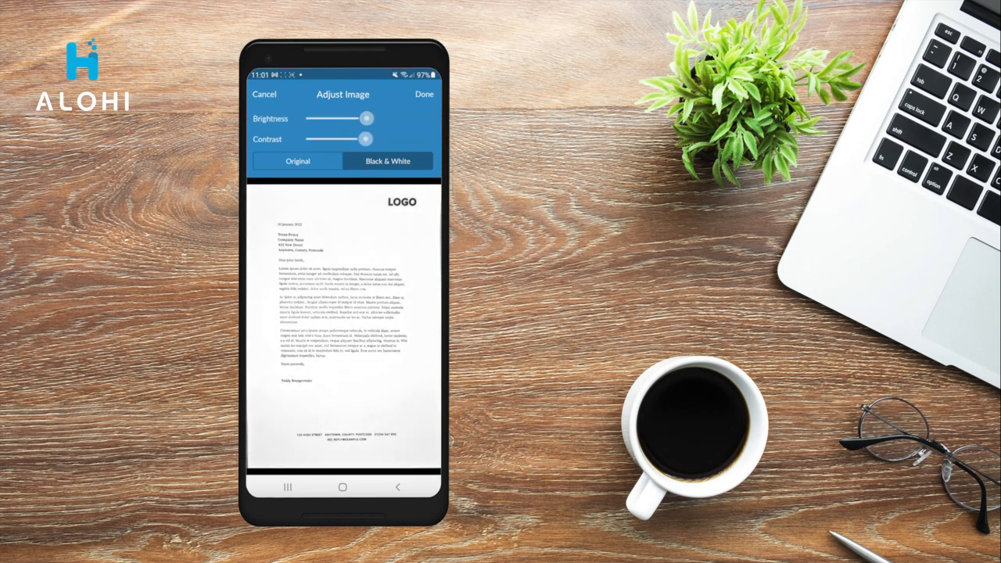
{"action": "left_click_drag", "start_coordinate": [368, 138], "coordinate": [360, 139]}
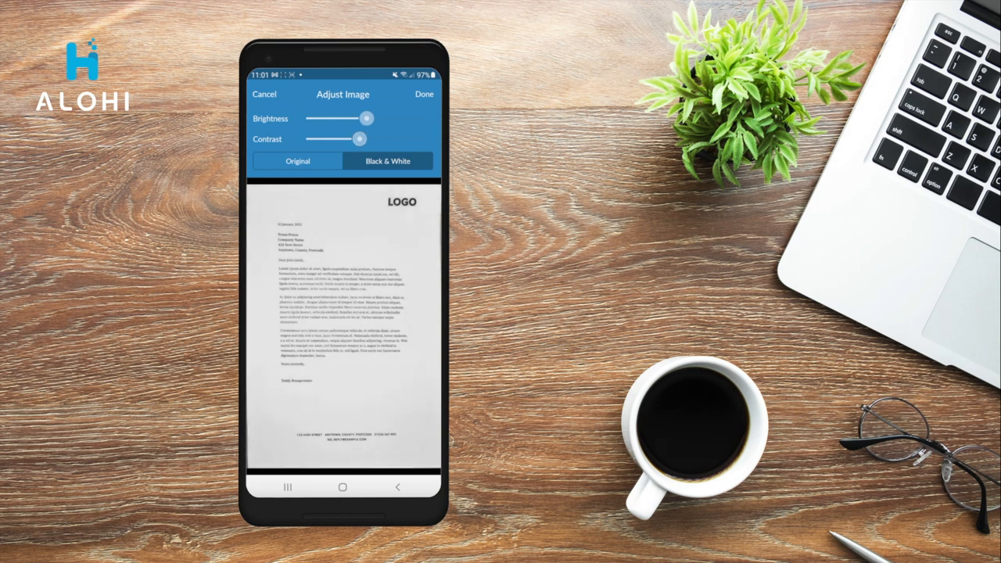
{"action": "left_click", "coordinate": [297, 161]}
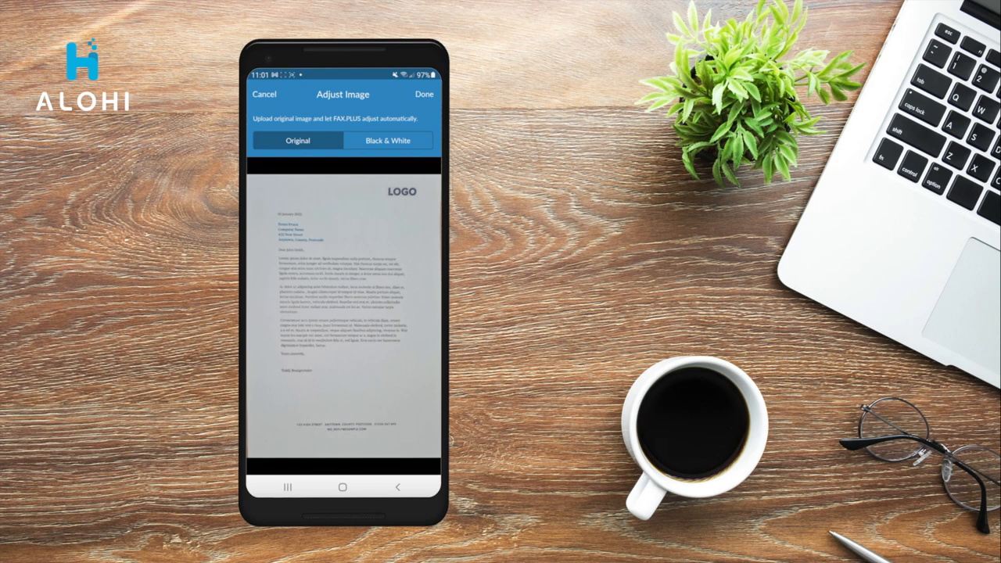
{"action": "left_click", "coordinate": [423, 94]}
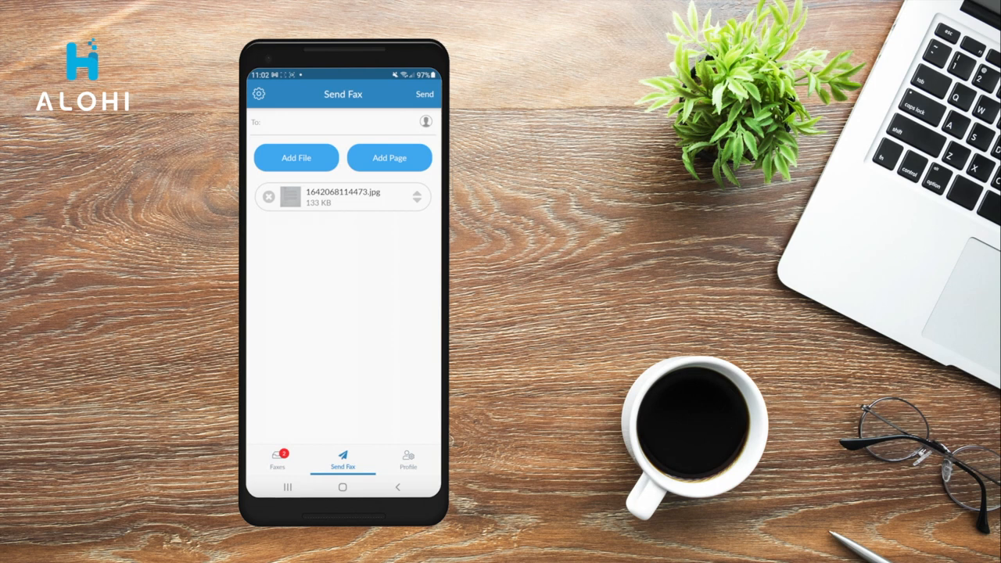
{"action": "left_click", "coordinate": [296, 157]}
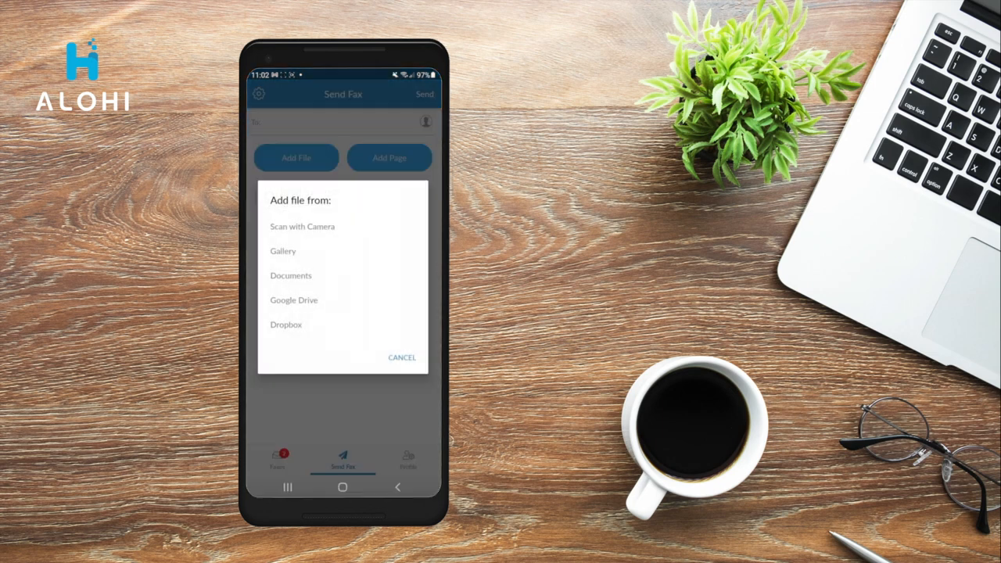
Attach RFP.pdf from Google Drive's My Drive and open it for signing
{"action": "left_click", "coordinate": [283, 251]}
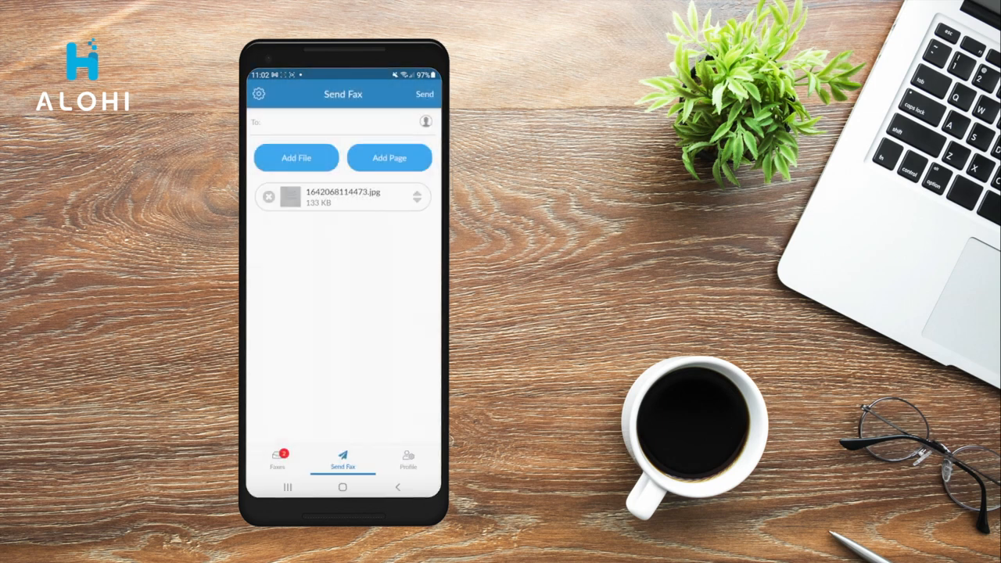
{"action": "left_click", "coordinate": [295, 157]}
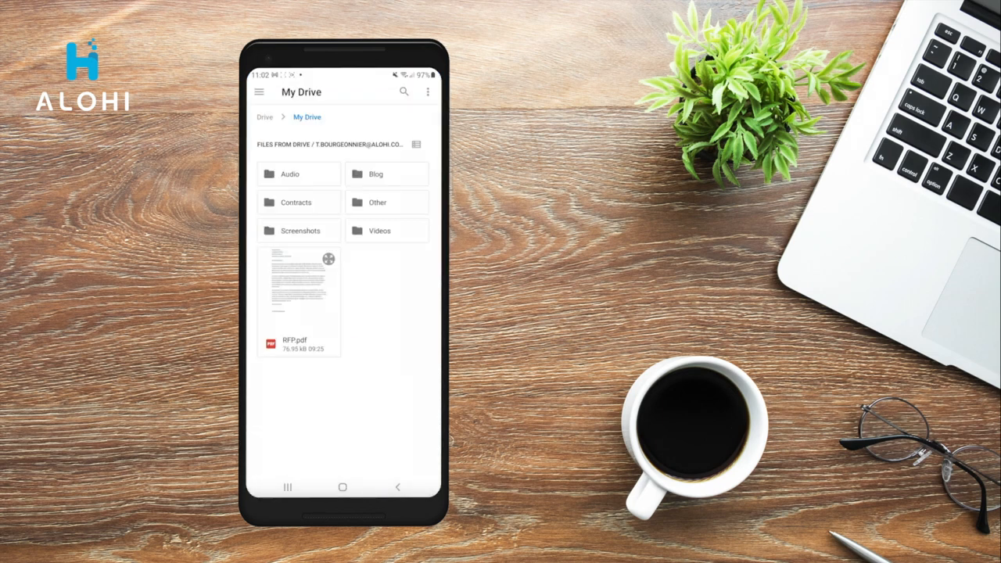
{"action": "left_click", "coordinate": [298, 301]}
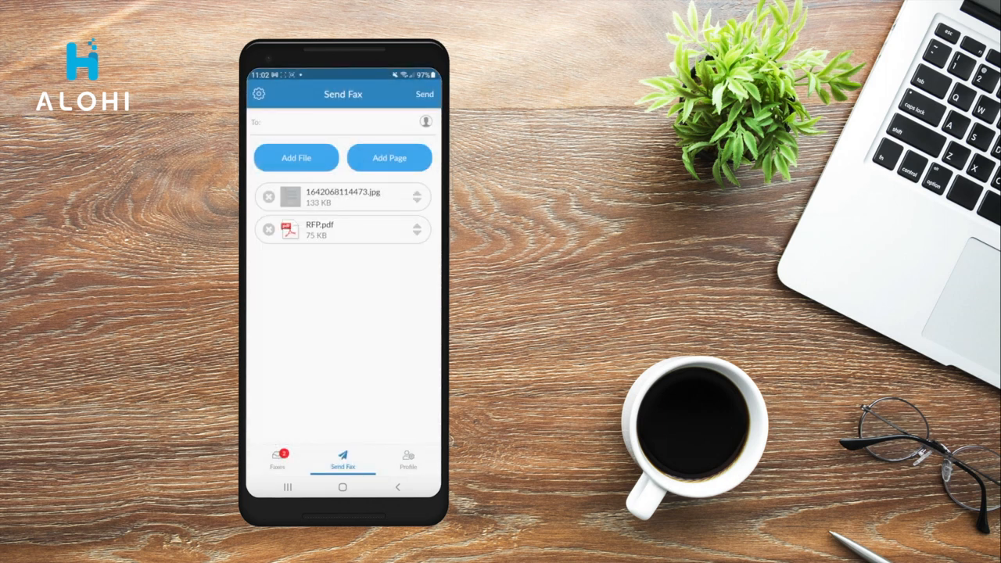
{"action": "left_click", "coordinate": [319, 228]}
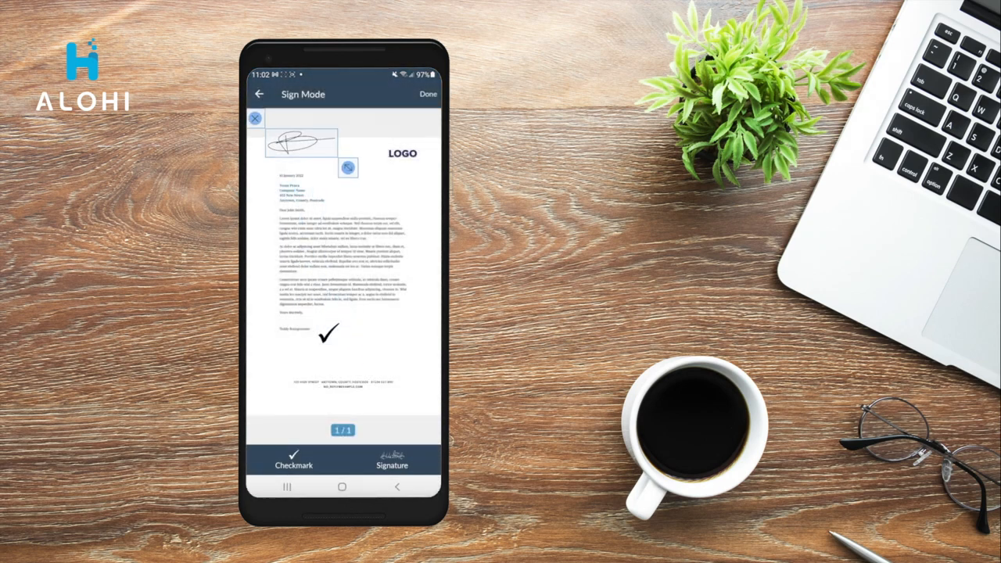
Drag the signature into place on the RFP page
{"action": "left_click_drag", "start_coordinate": [301, 144], "coordinate": [301, 336]}
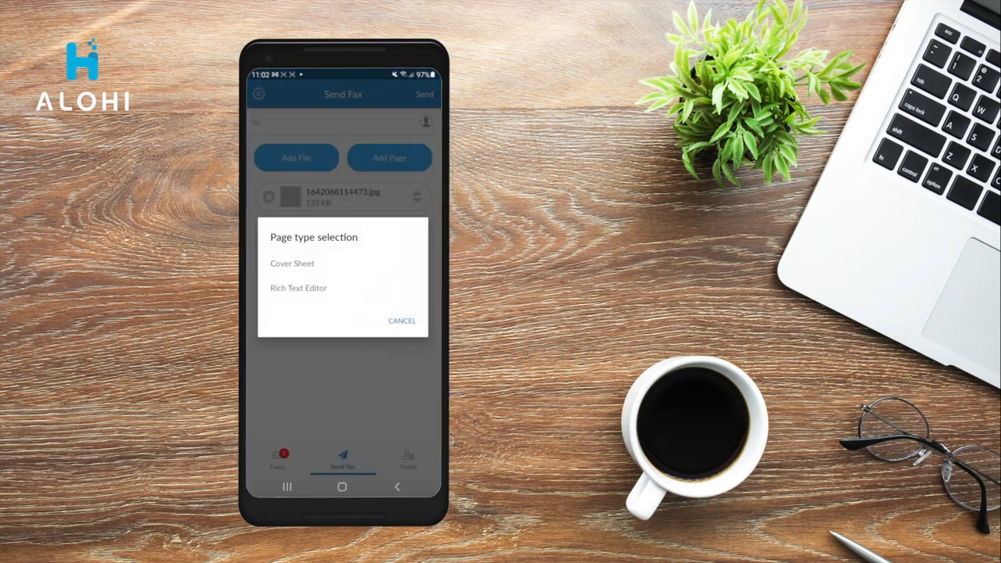
Add a cover sheet to John Smith, subject RFP, marked Urgent and Confidential
{"action": "left_click", "coordinate": [291, 263]}
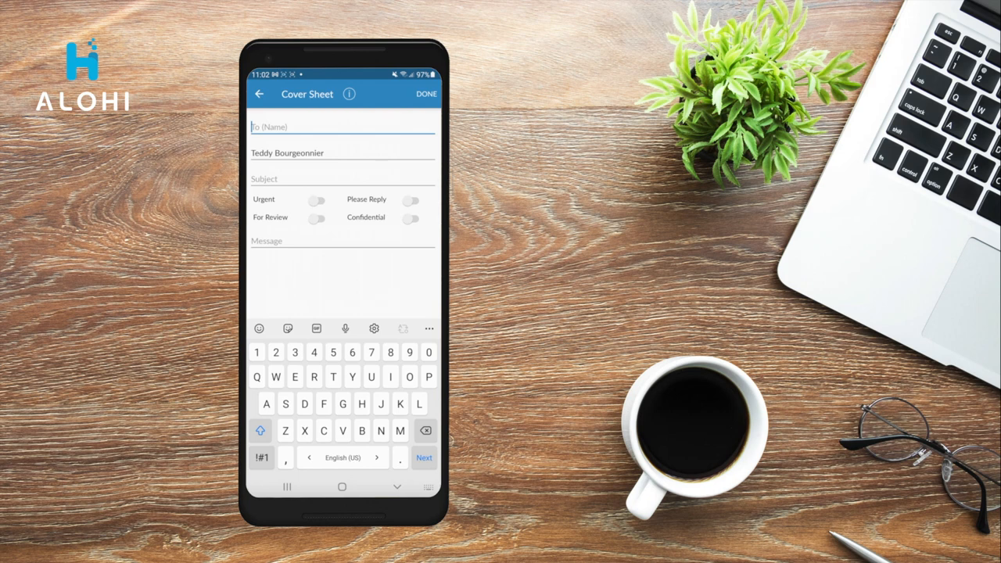
{"action": "type", "text": "John Smith"}
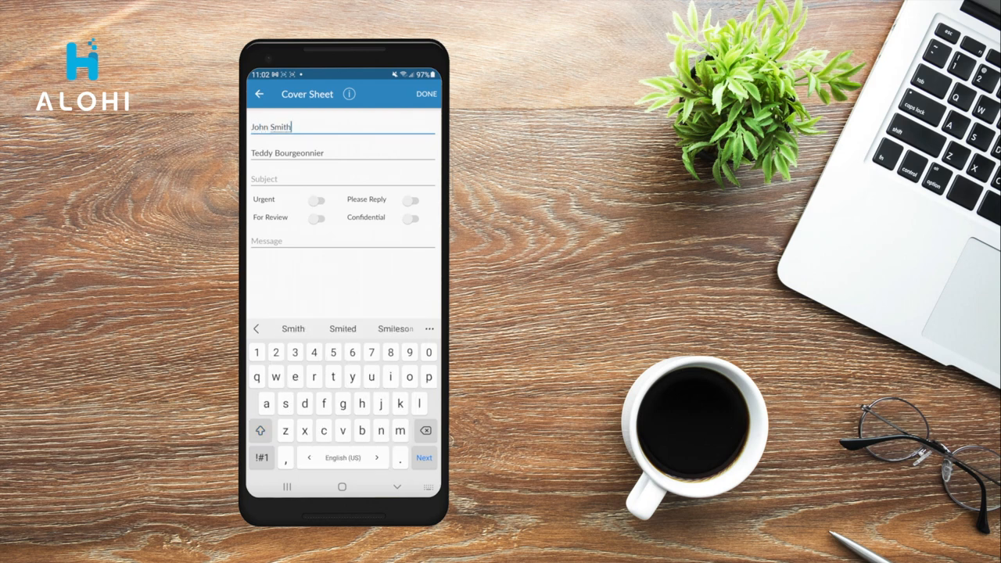
{"action": "type", "text": "RF"}
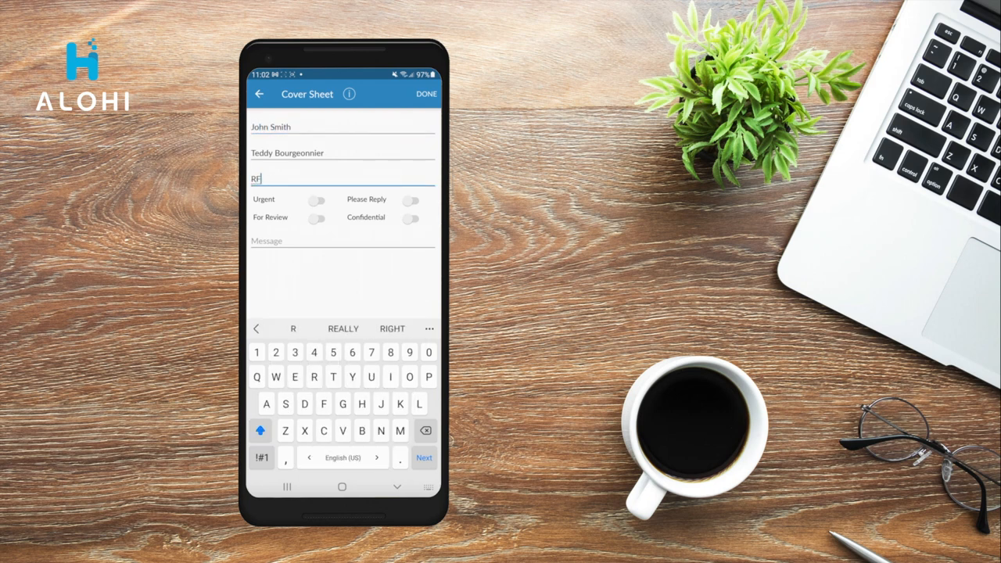
{"action": "left_click", "coordinate": [318, 200]}
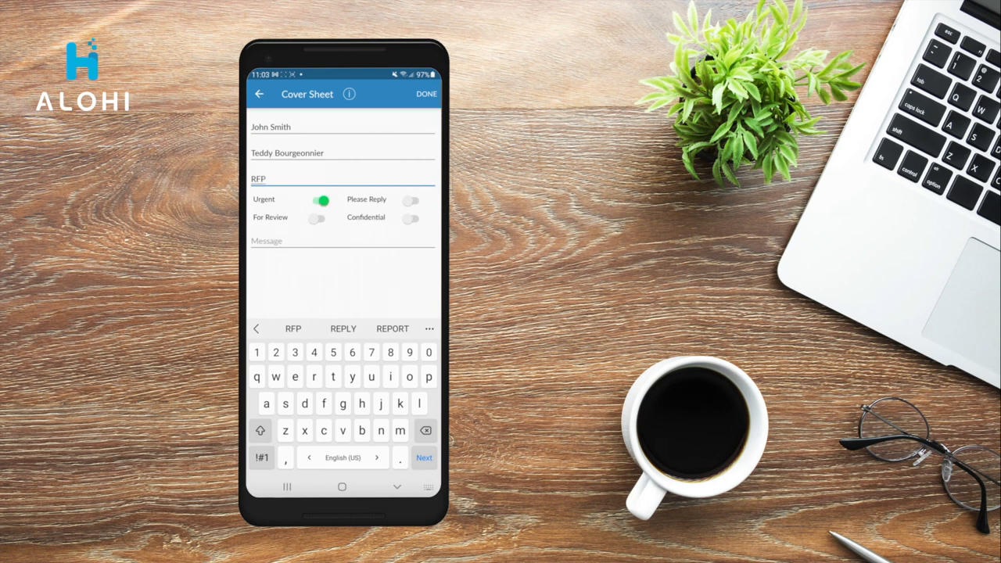
{"action": "left_click", "coordinate": [411, 218]}
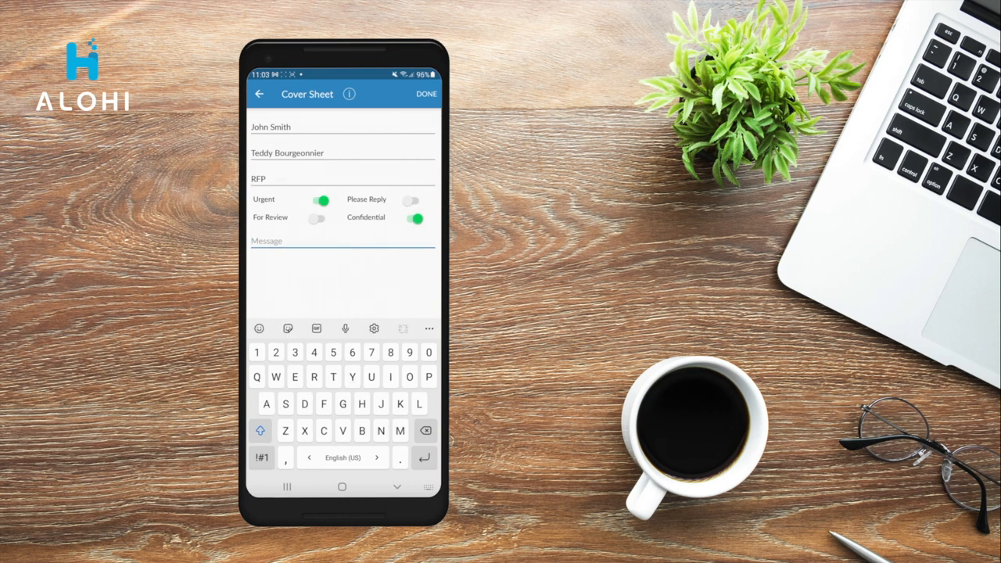
{"action": "left_click", "coordinate": [426, 94]}
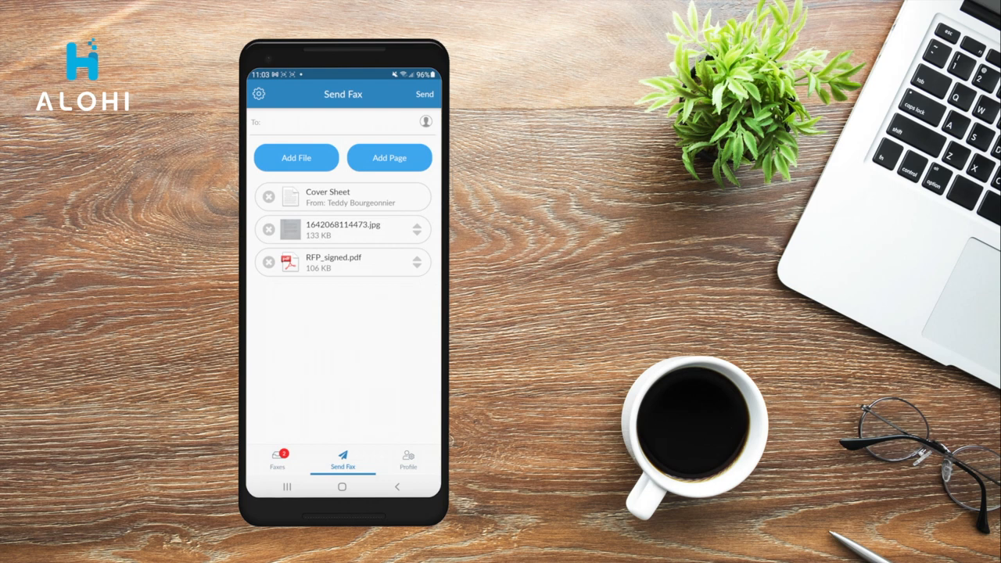
Turn on scheduled transmission at 12:12 in the fax settings and save
{"action": "left_click", "coordinate": [258, 94]}
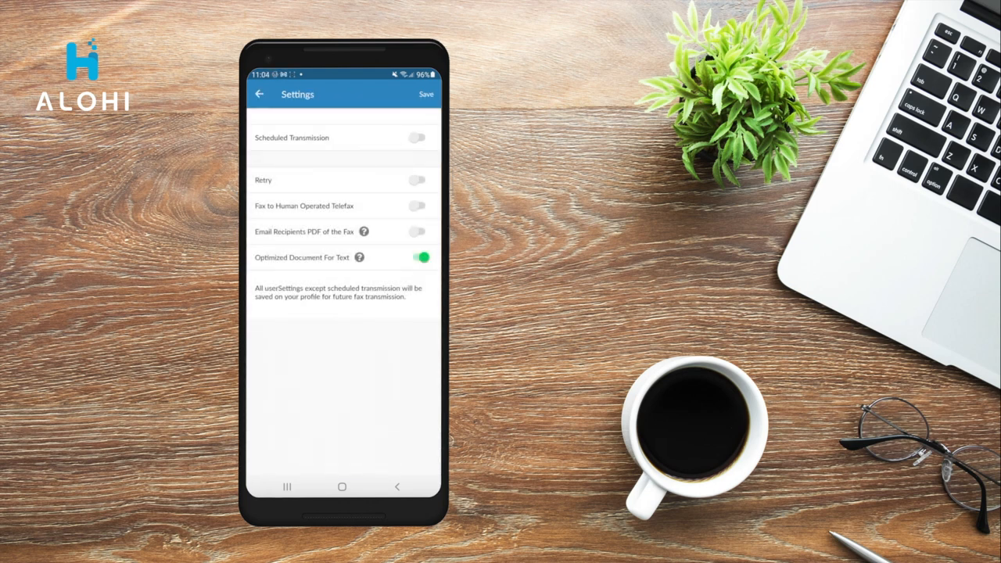
{"action": "left_click", "coordinate": [418, 137]}
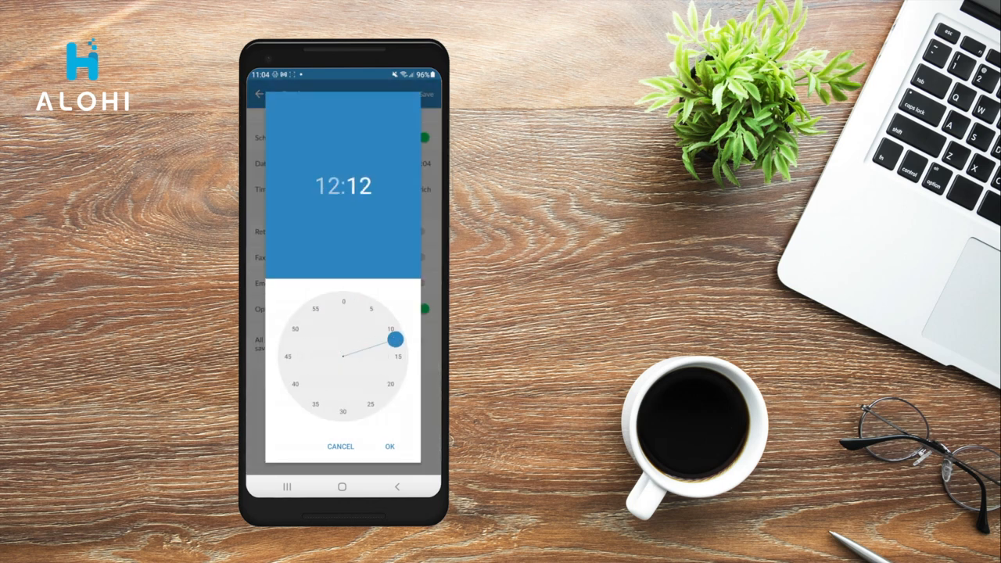
{"action": "left_click", "coordinate": [389, 446]}
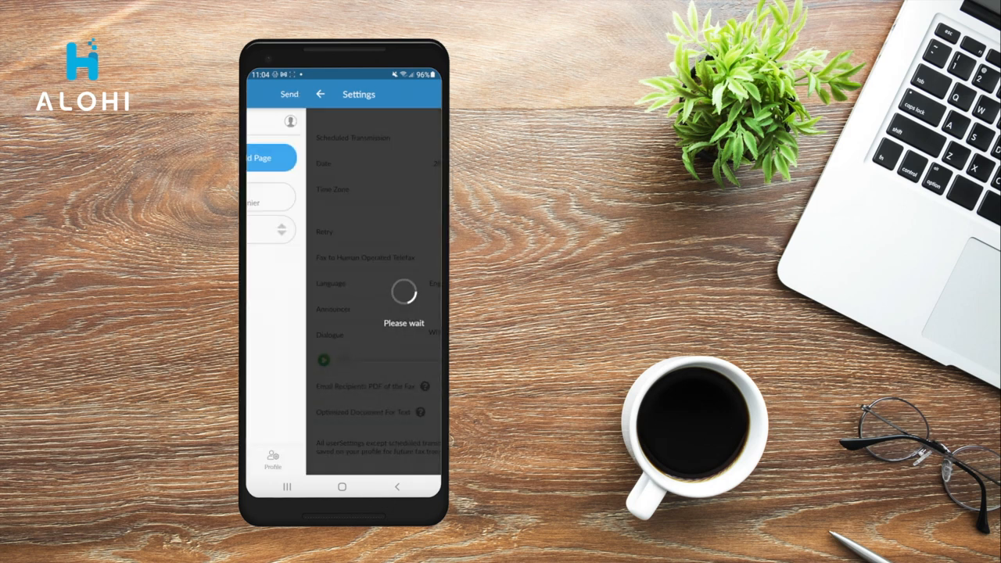
{"action": "left_click", "coordinate": [320, 94]}
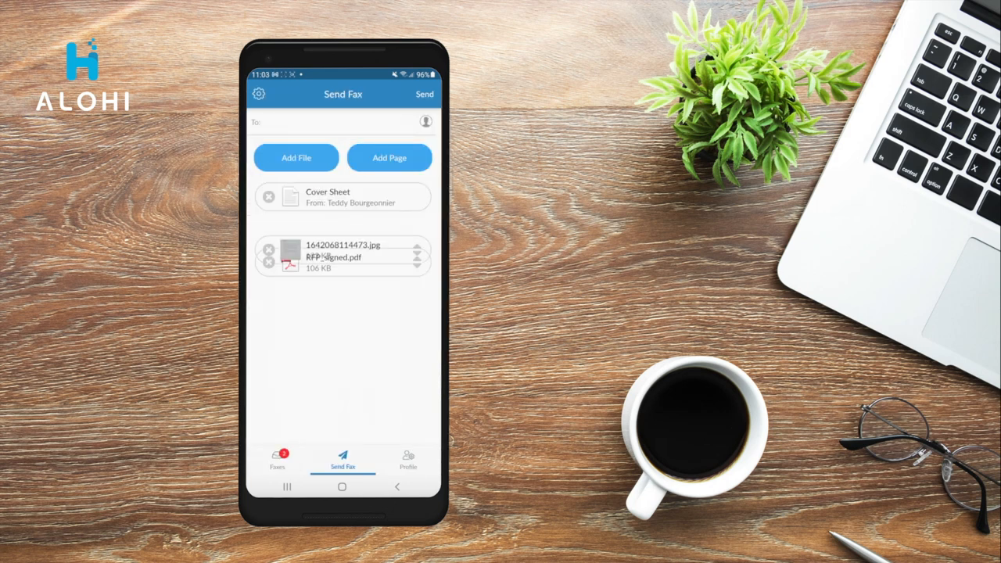
Remove the JPG, enter the recipient fax number, send, and view its scheduled status
{"action": "left_click", "coordinate": [269, 260]}
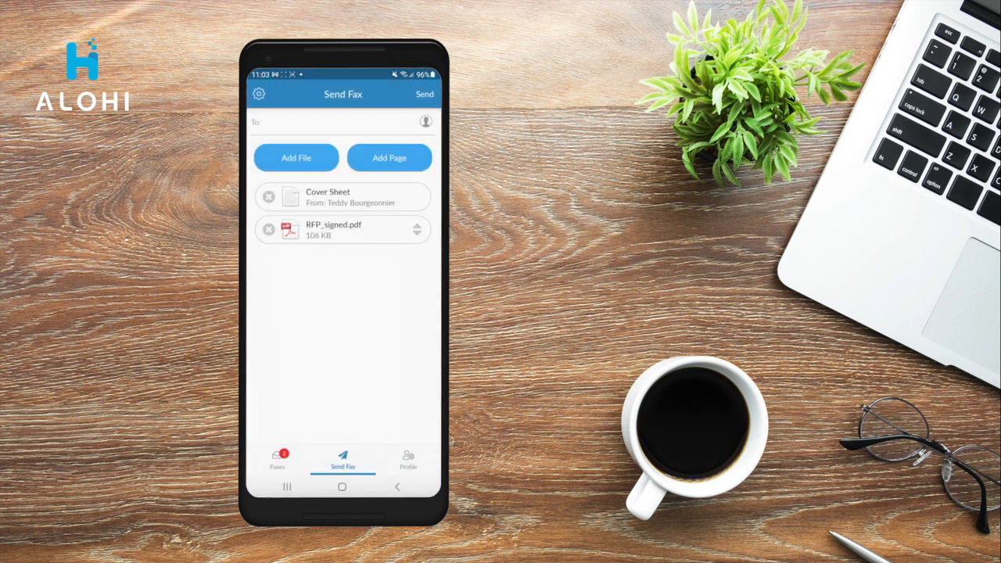
{"action": "left_click", "coordinate": [337, 122]}
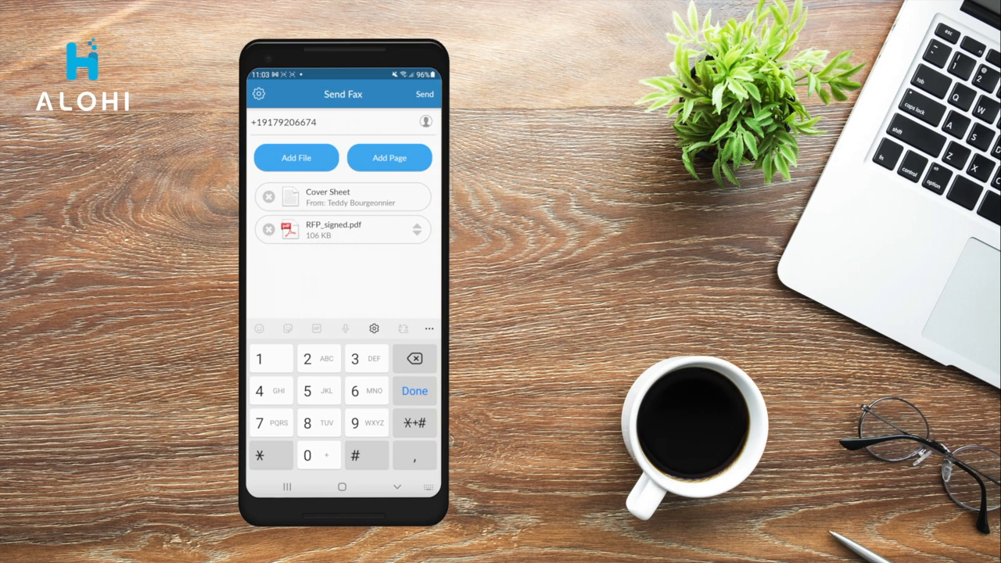
{"action": "left_click", "coordinate": [424, 94]}
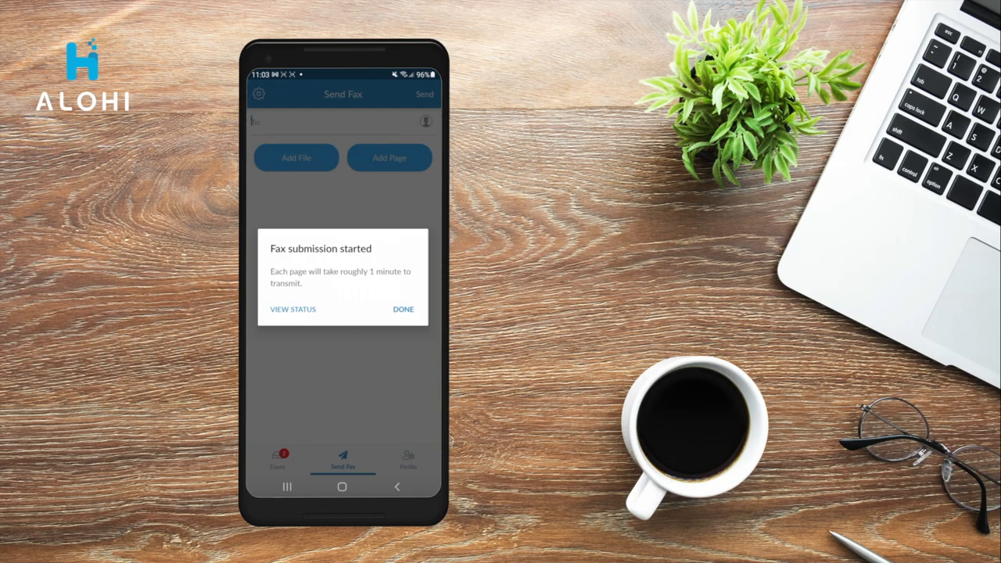
{"action": "left_click", "coordinate": [292, 309]}
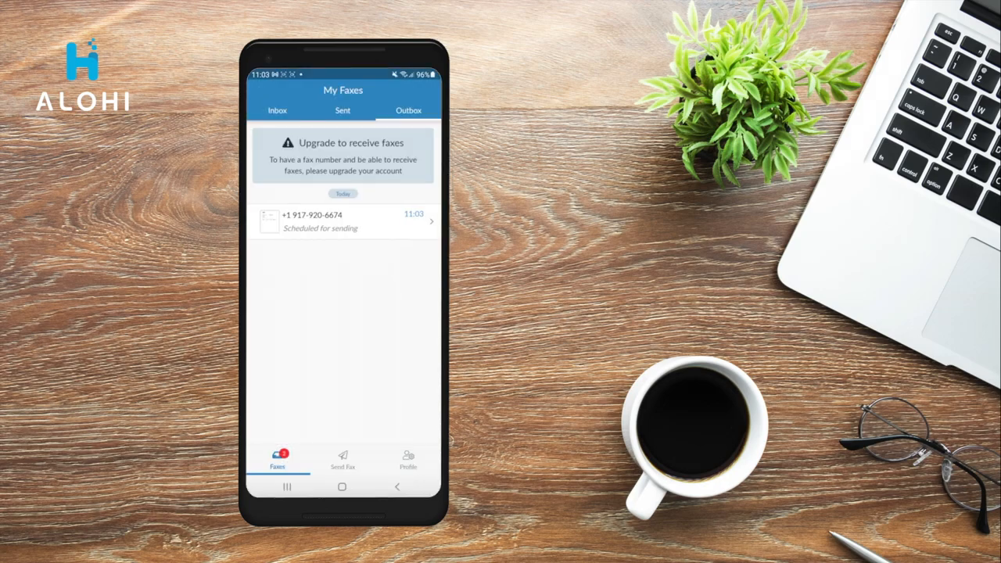